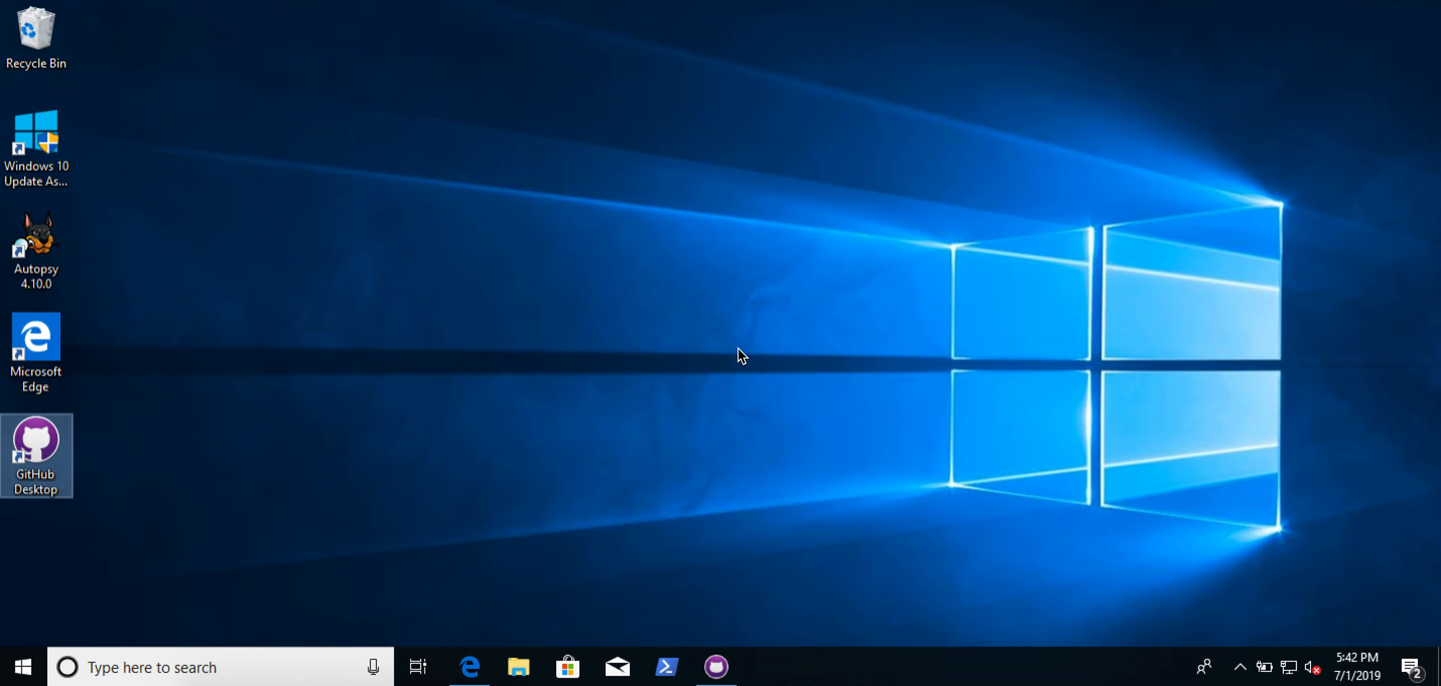
mouse_move(711, 620)
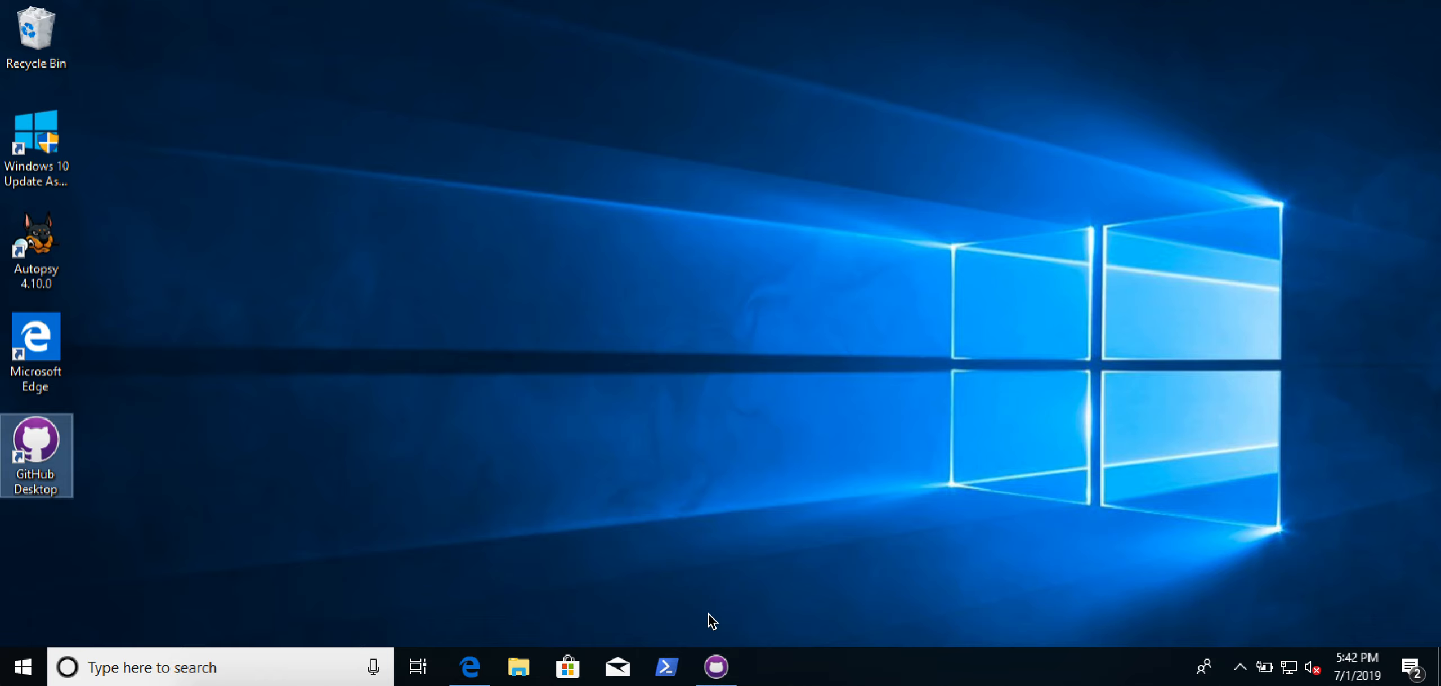
mouse_move(492, 547)
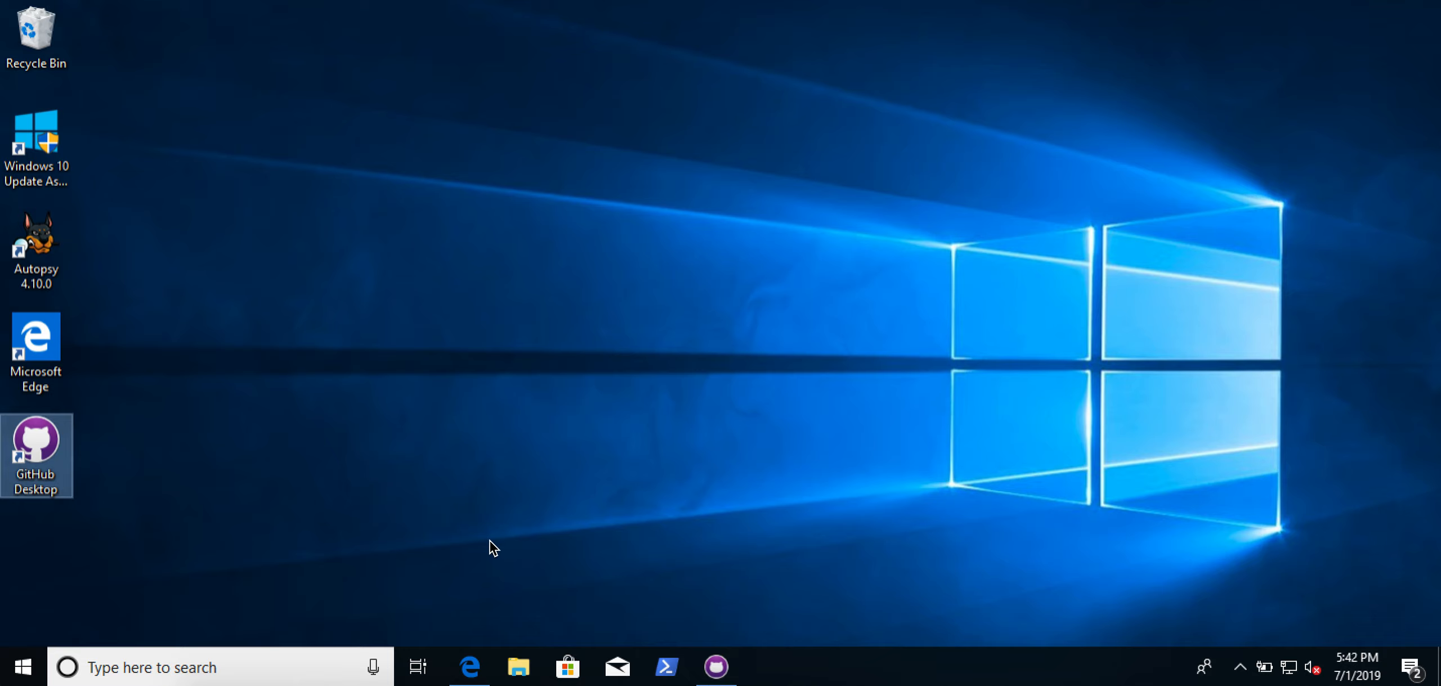
mouse_move(504, 615)
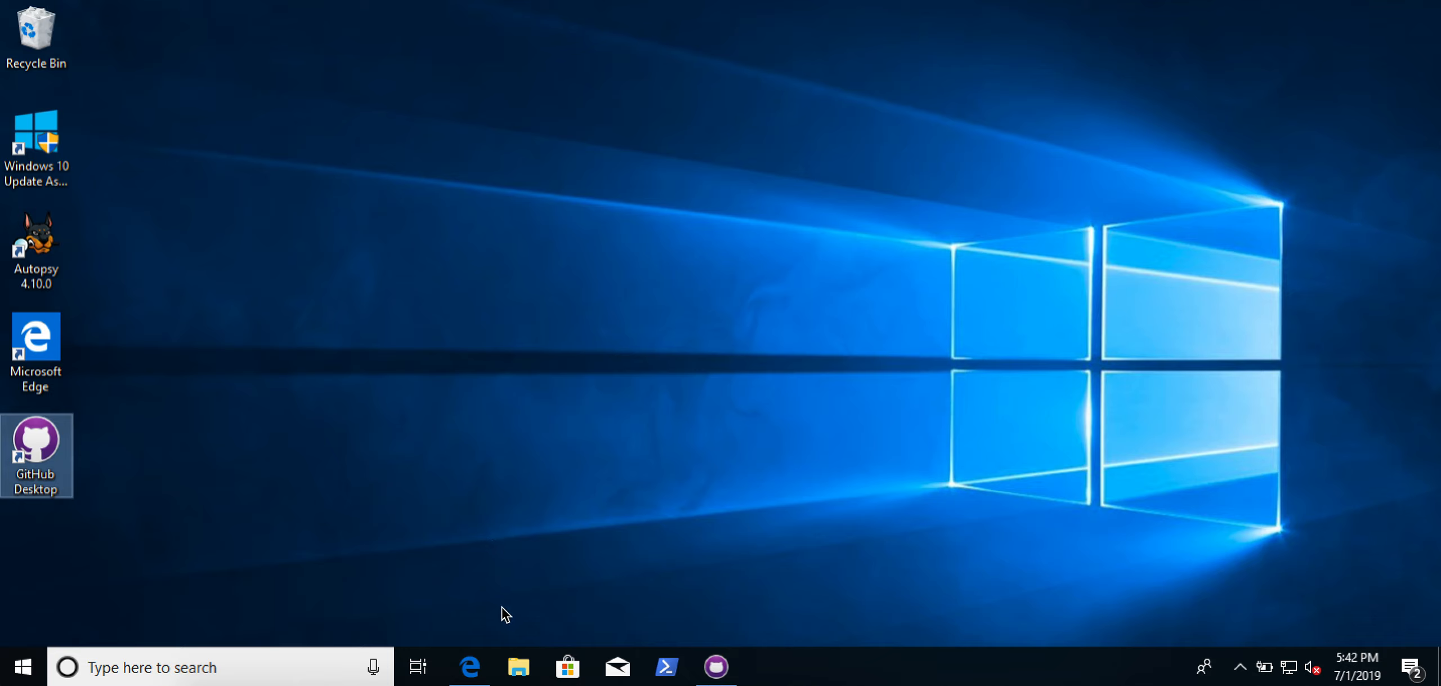
mouse_move(725, 352)
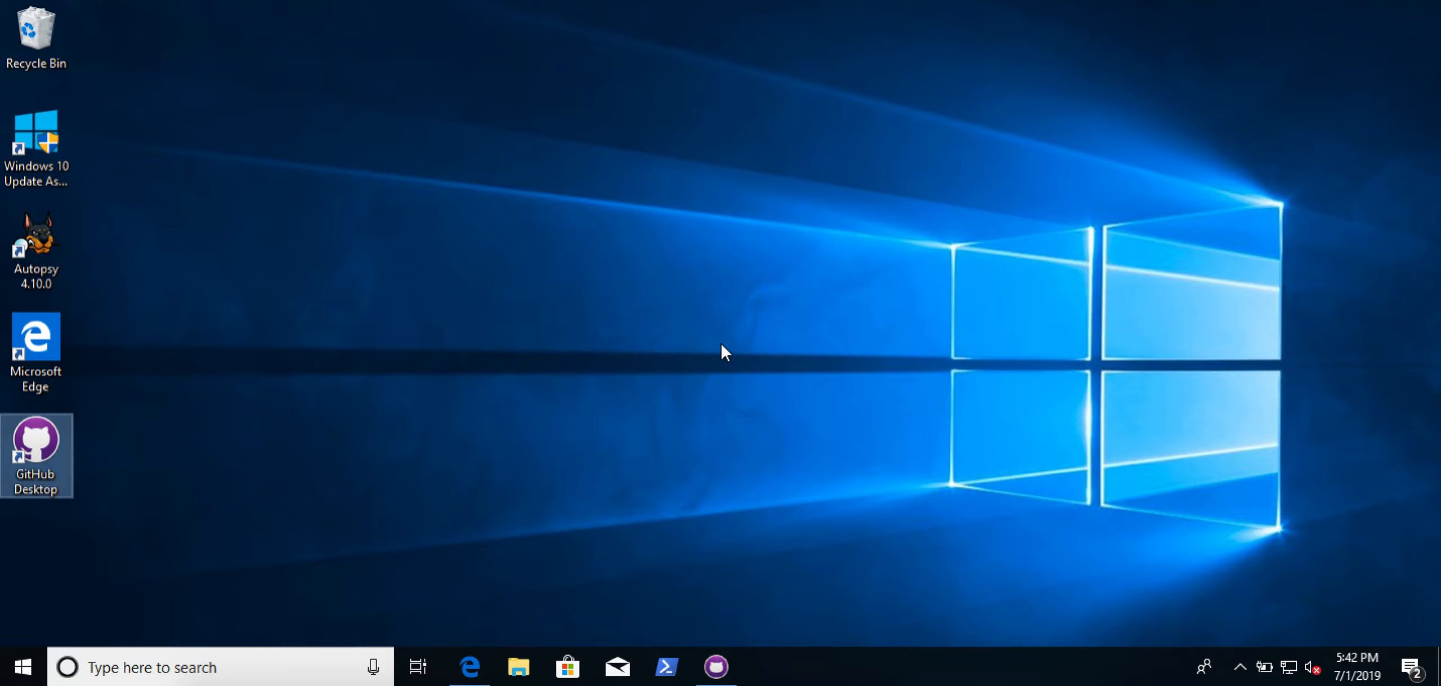
mouse_move(482, 648)
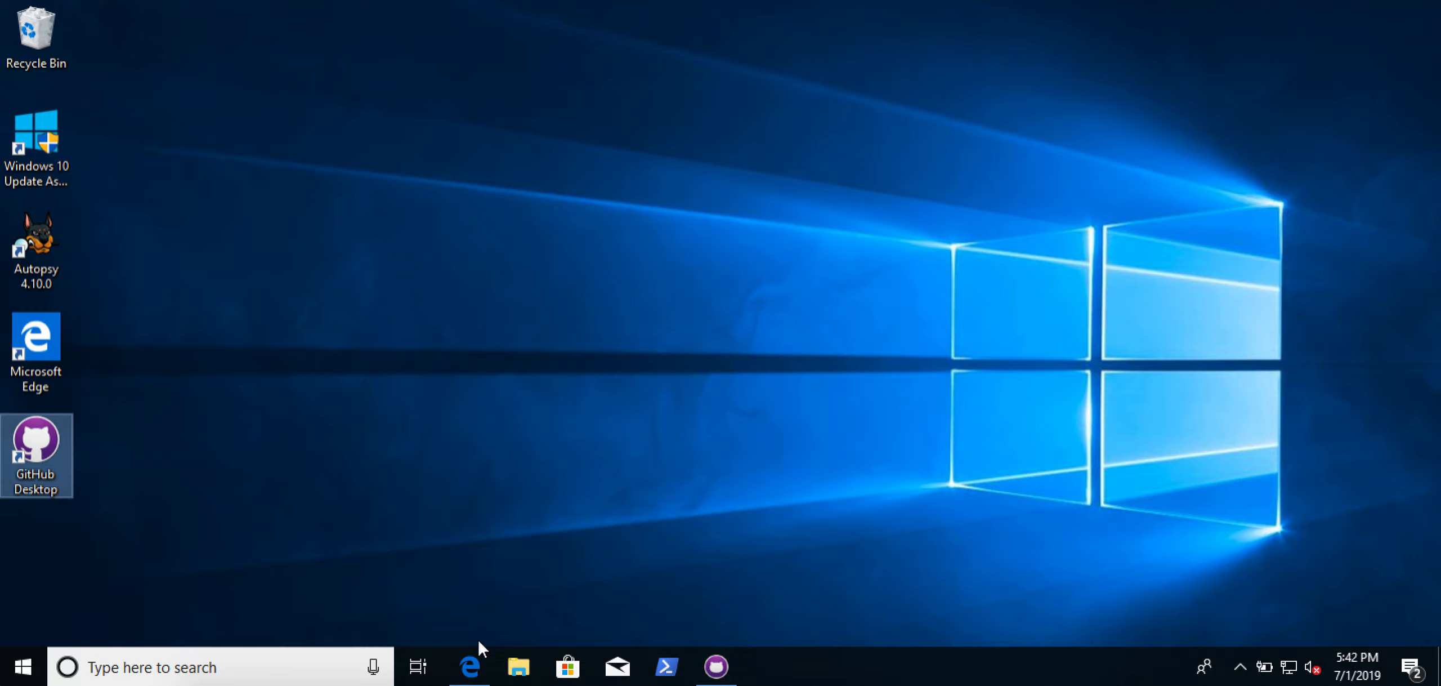
Restore Edge and scroll the COMP2101 page down to the Bash lessons support materials.
left_click(469, 667)
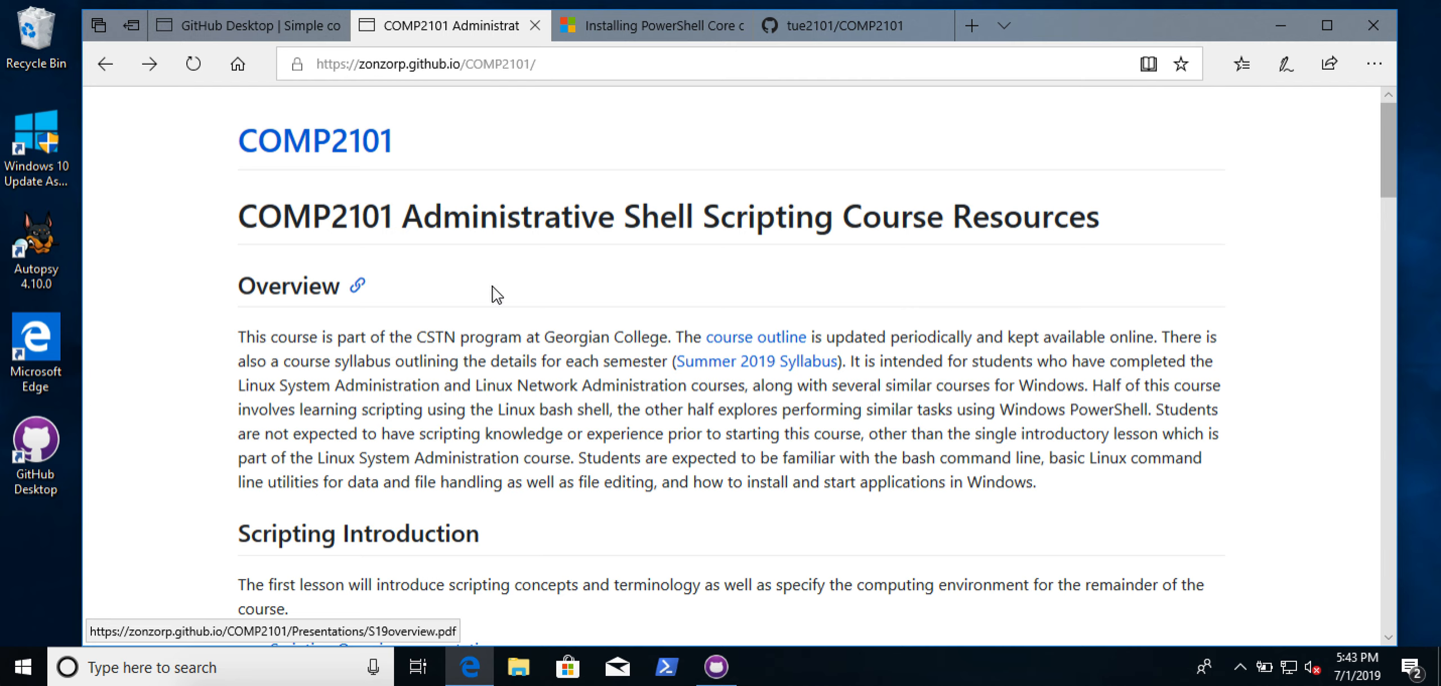
scroll("down", 3)
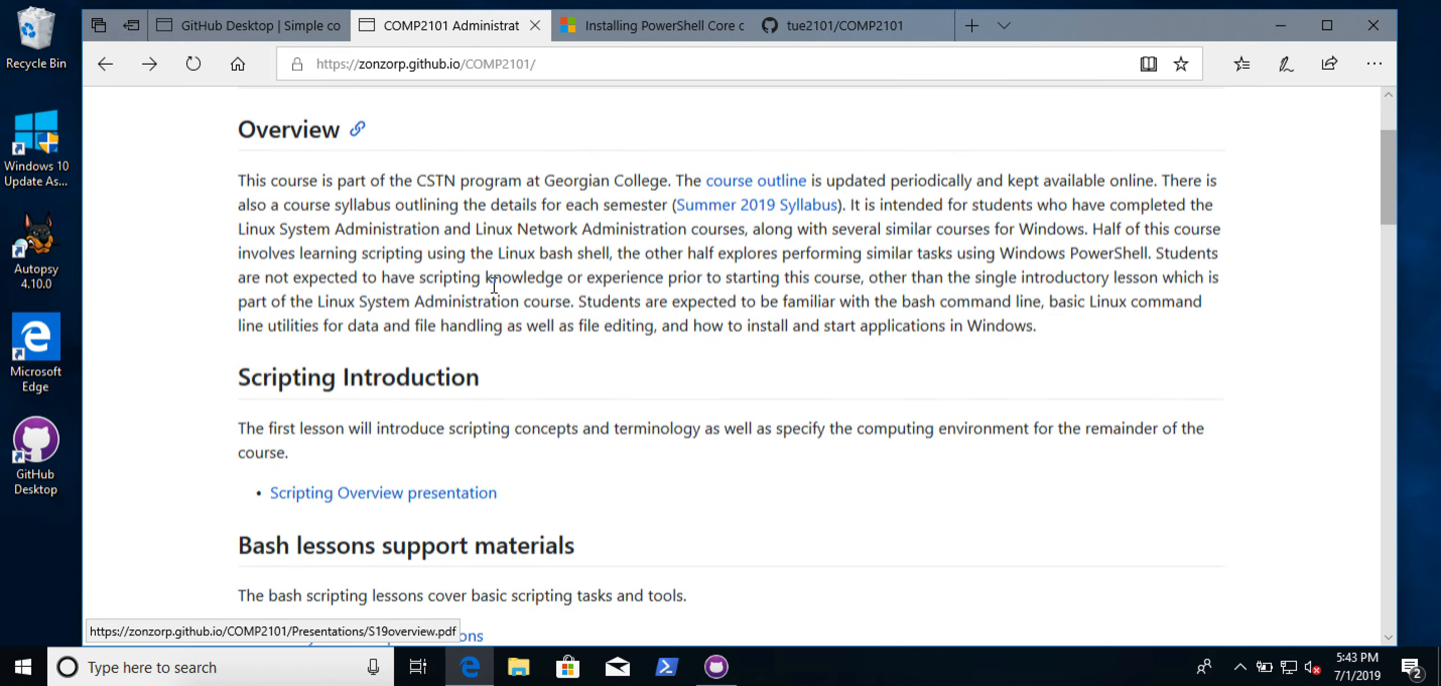
scroll("down", 3)
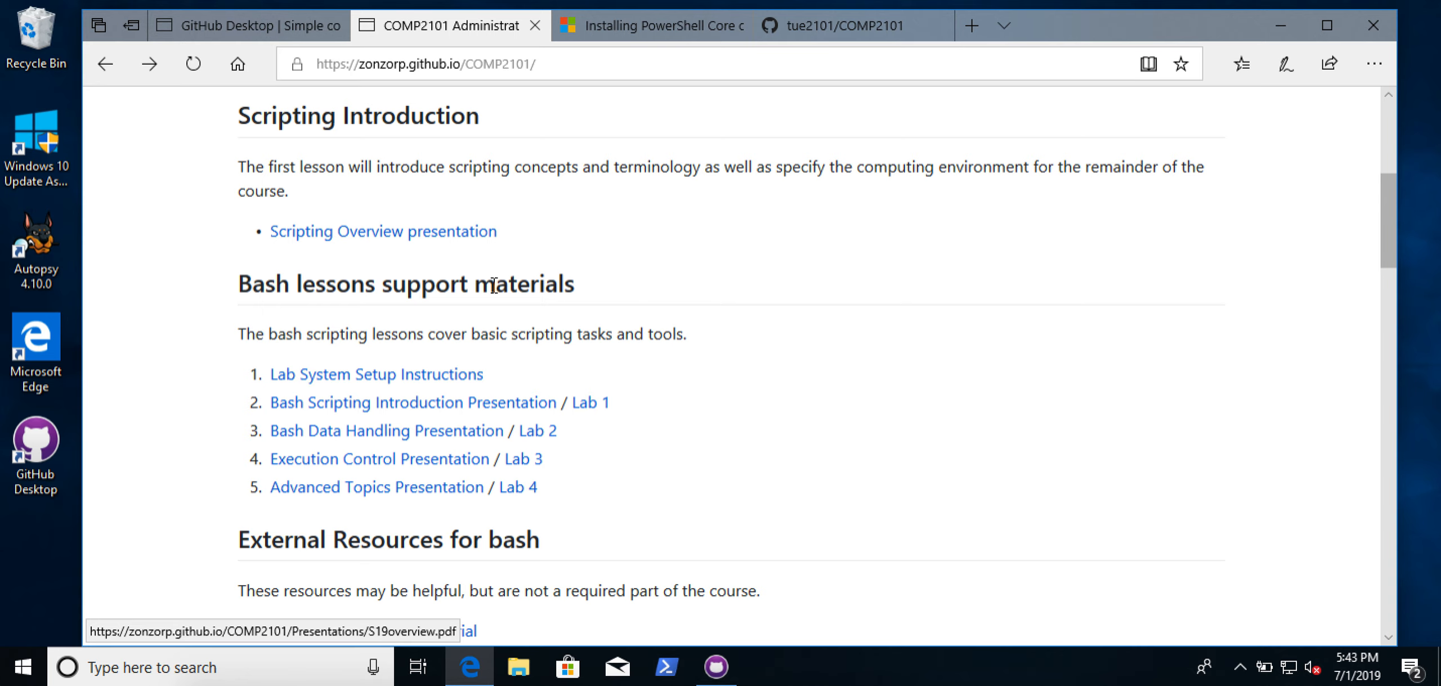
Scroll past the bash resources to the Powershell lessons materials and external PowerShell links.
scroll("down", 3)
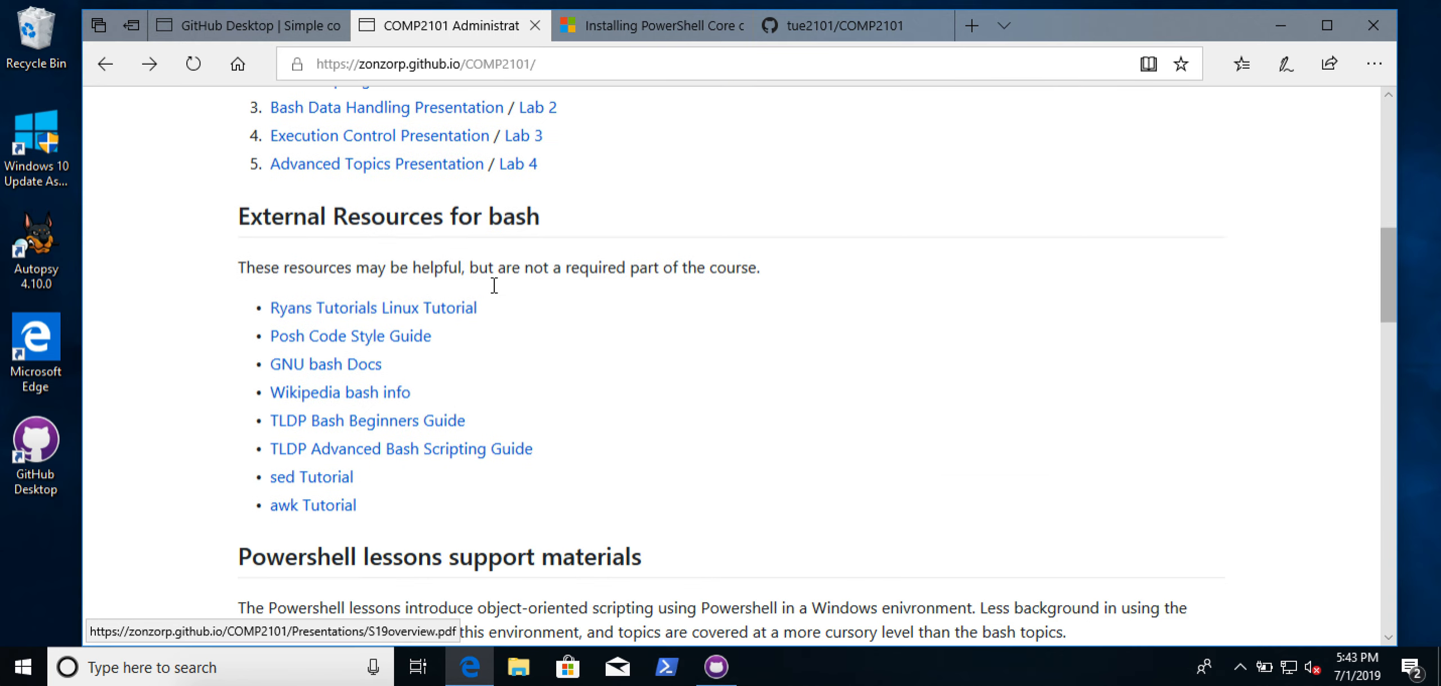
scroll("down", 3)
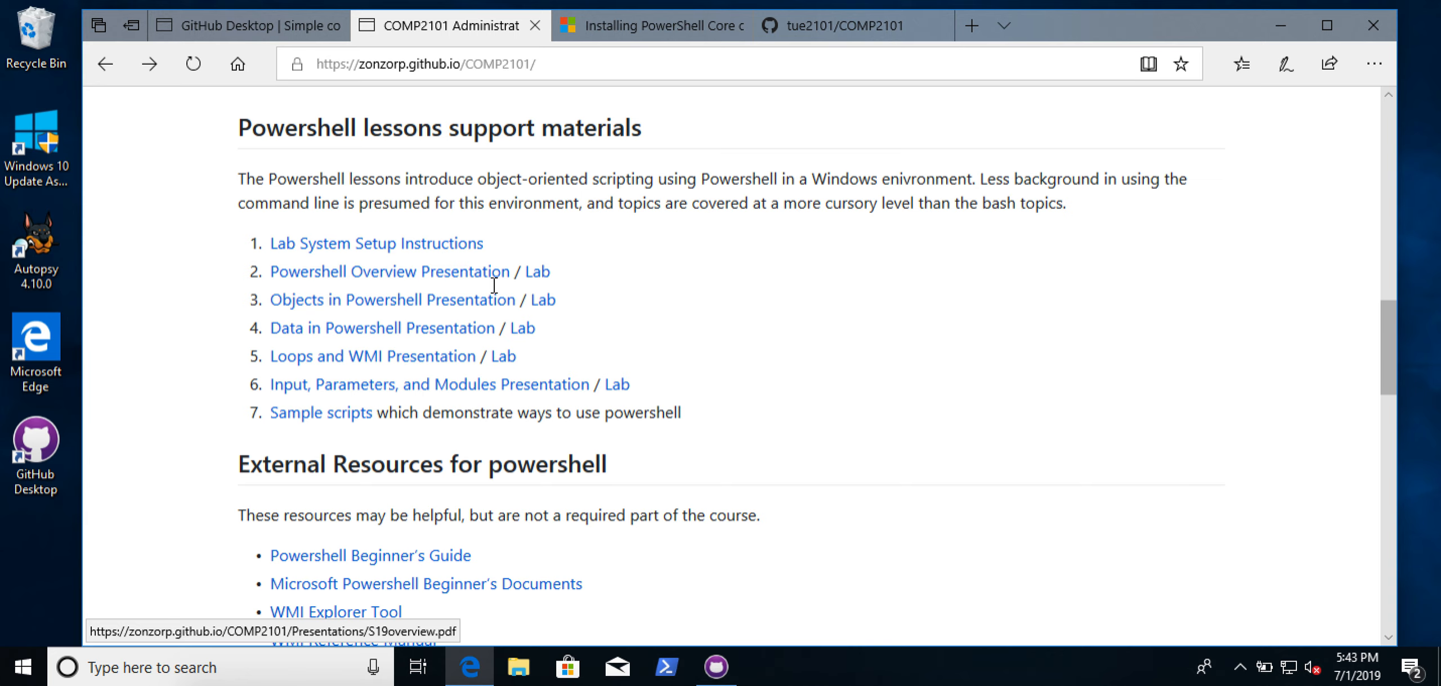
mouse_move(772, 484)
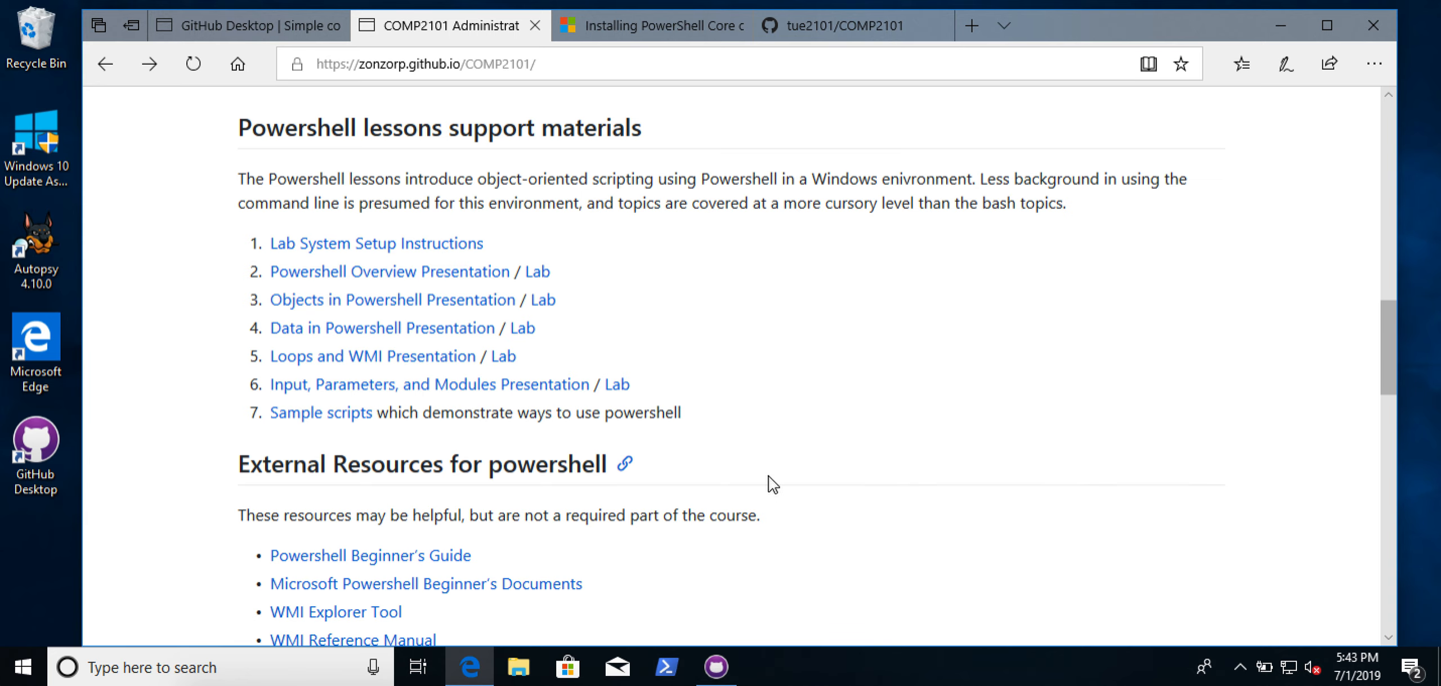
scroll("down", 3)
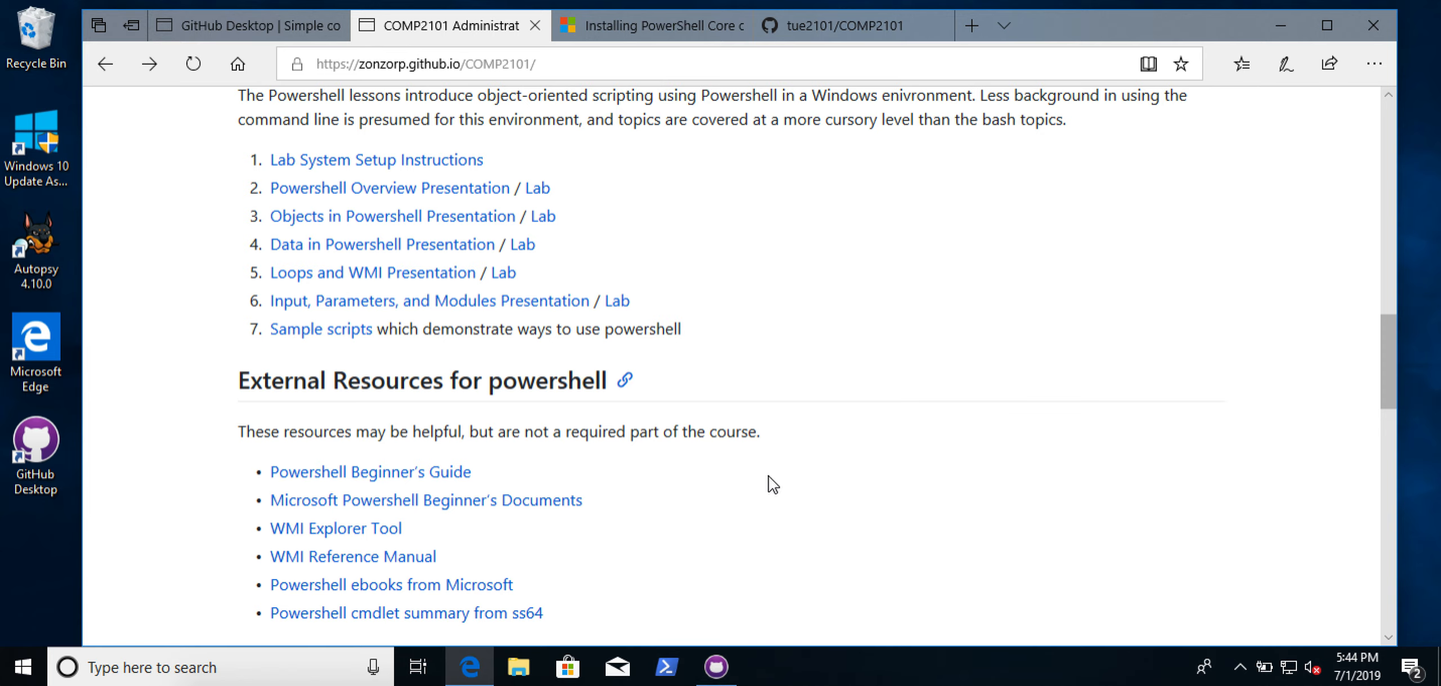
Scroll down to the Advanced Topics for further study and Videos sections.
scroll("down", 3)
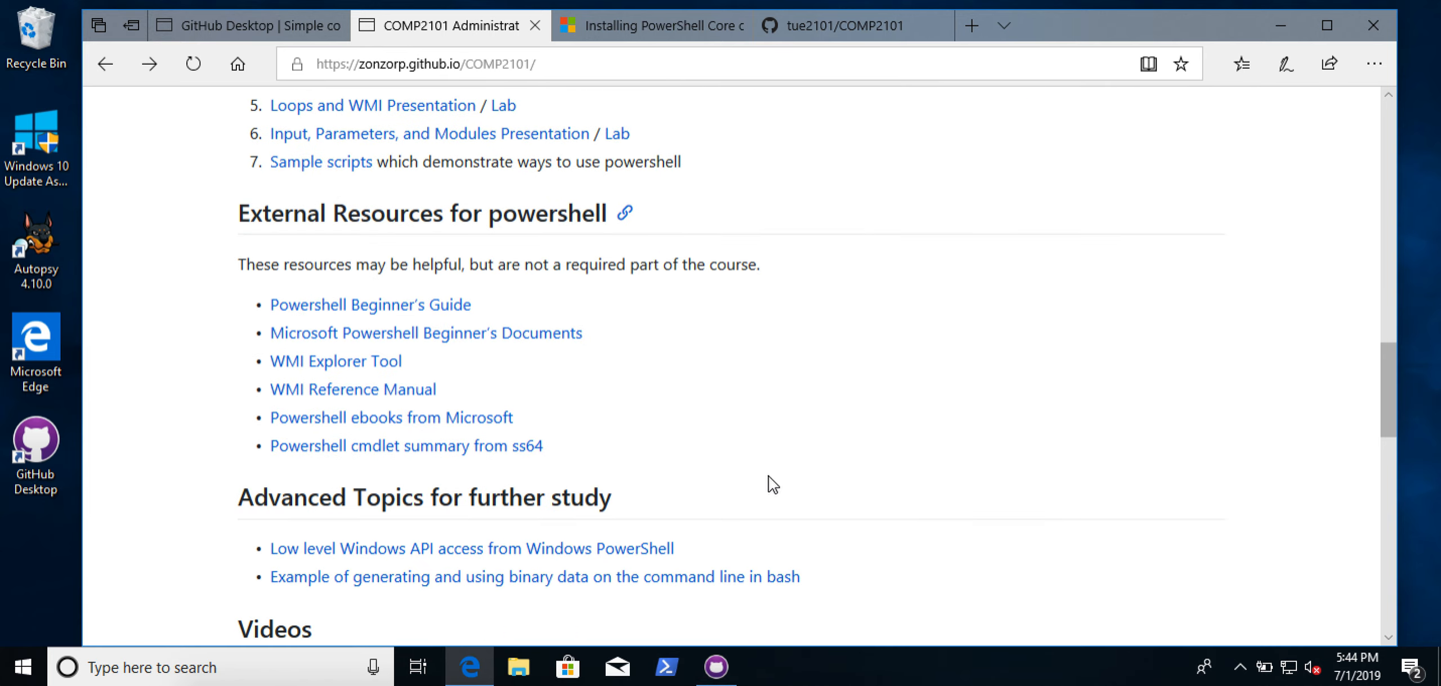
scroll("down", 3)
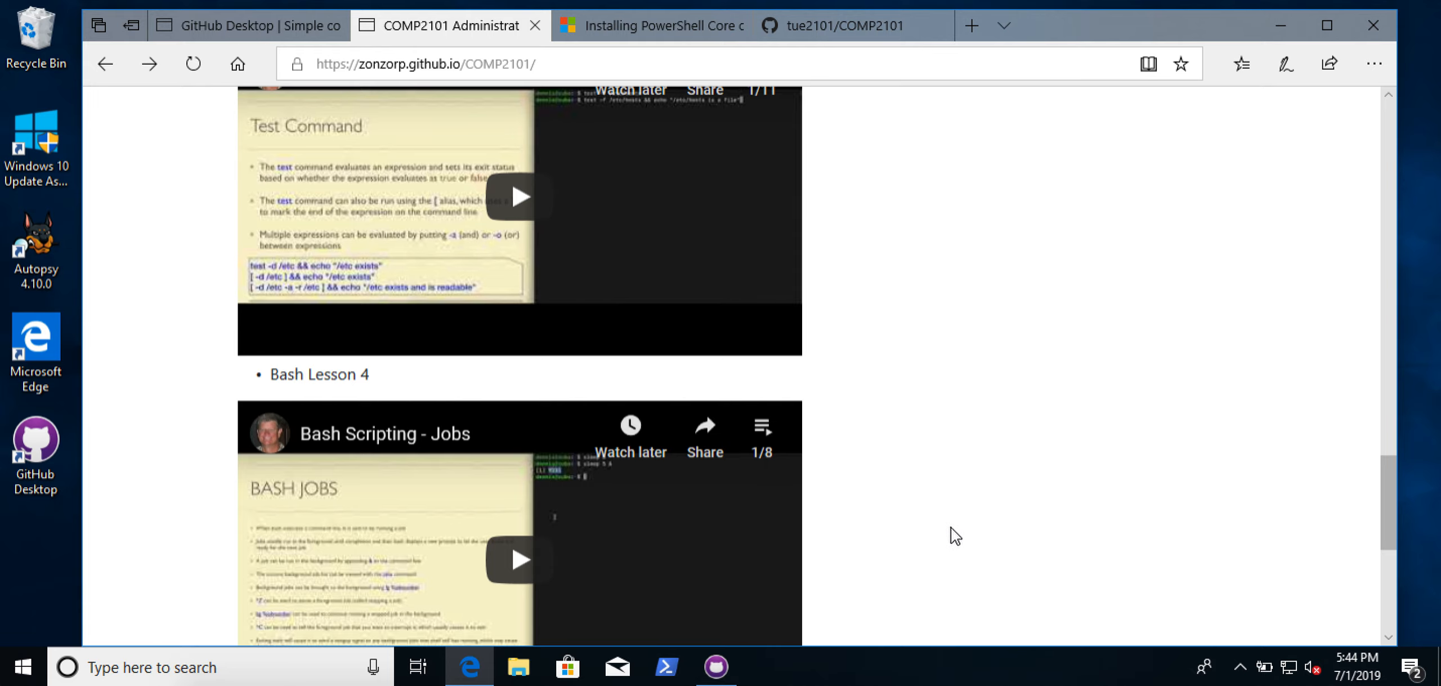
scroll("down", 3)
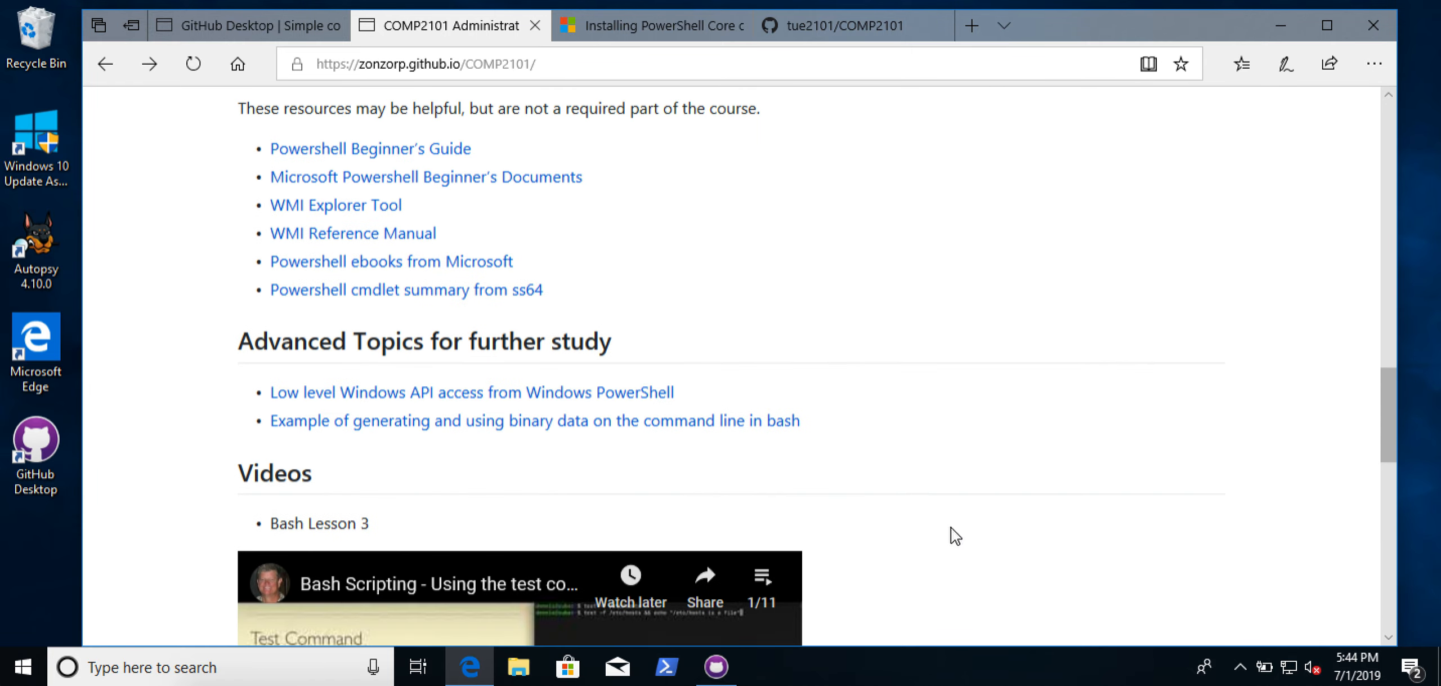
Scroll back up to the Powershell lessons list with its presentation and lab links.
scroll("up", 3)
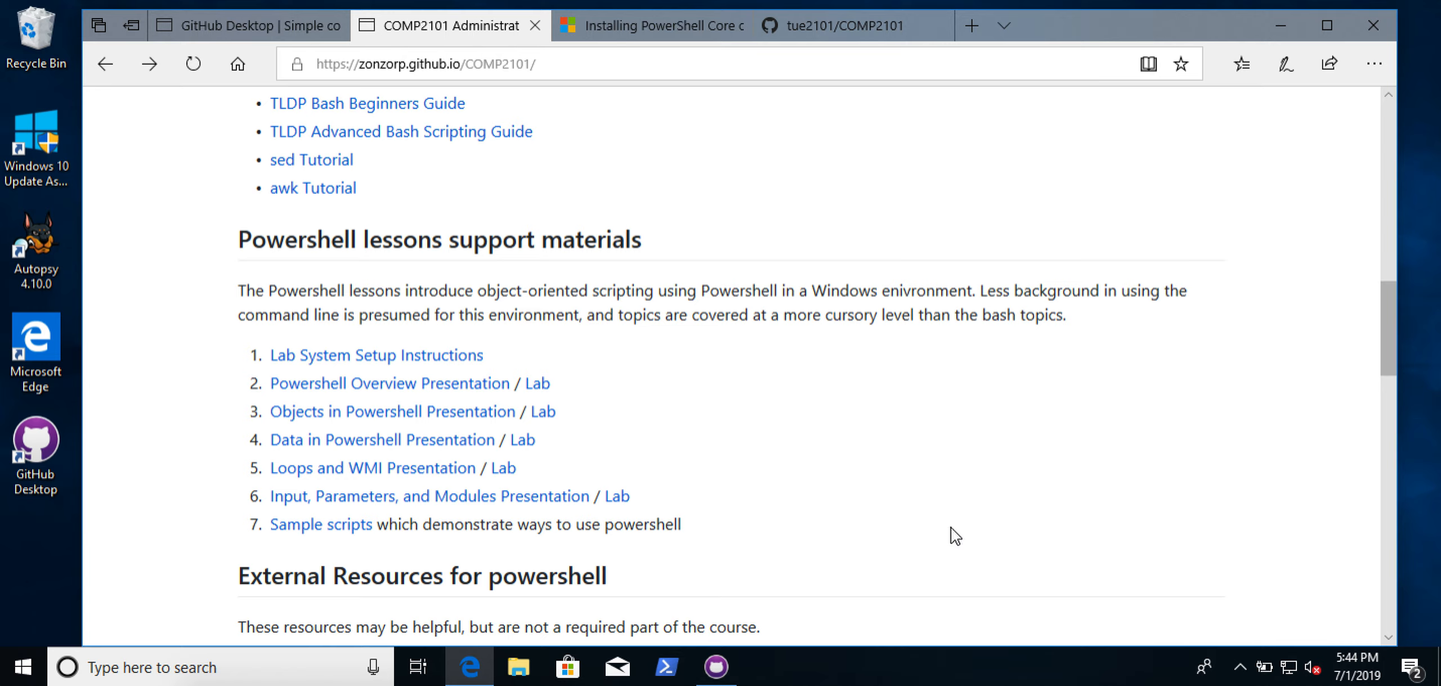
mouse_move(376, 355)
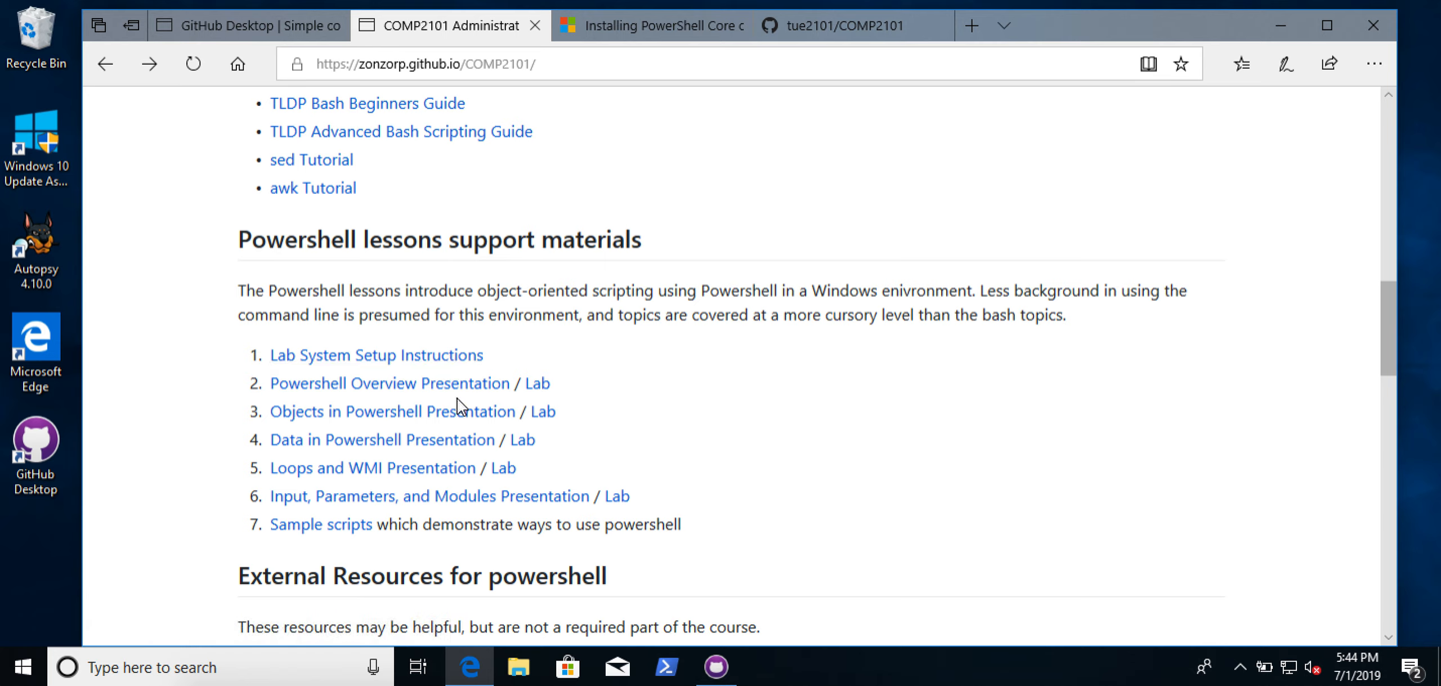
mouse_move(465, 406)
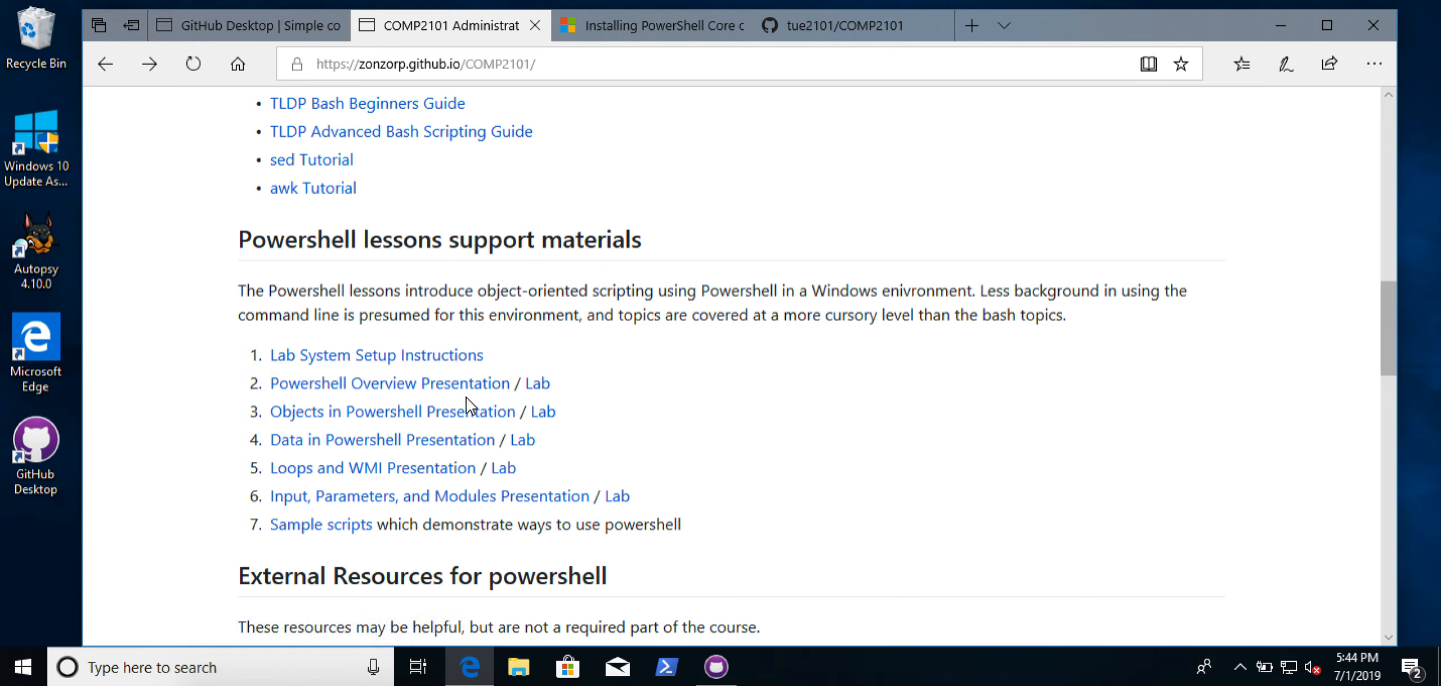
mouse_move(537, 383)
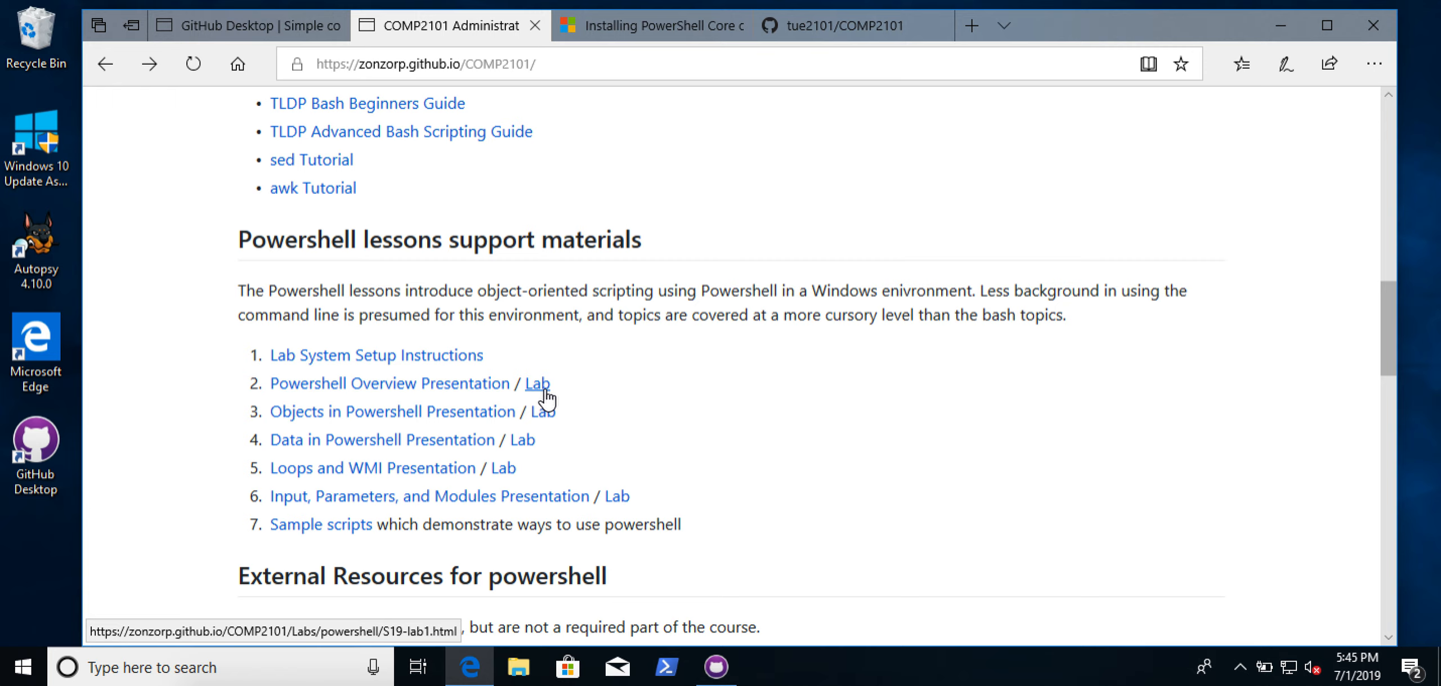
mouse_move(413, 370)
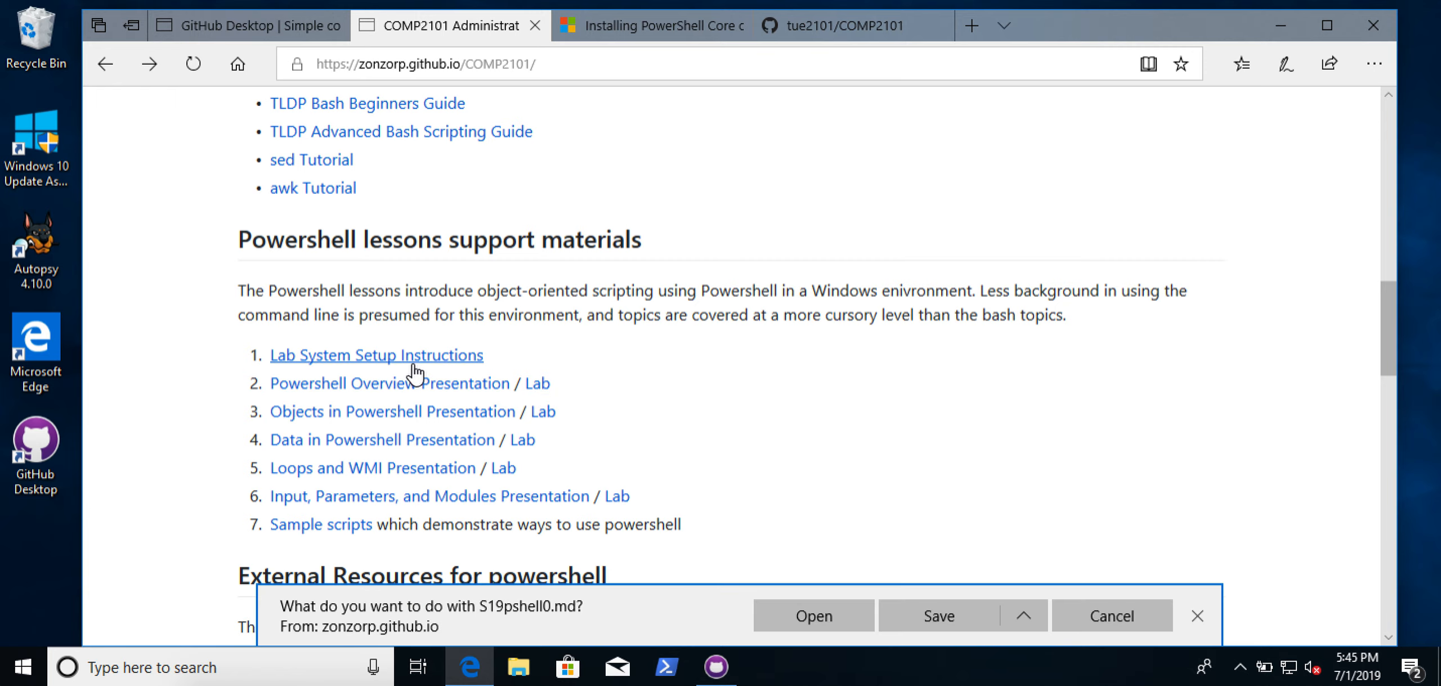
mouse_move(829, 590)
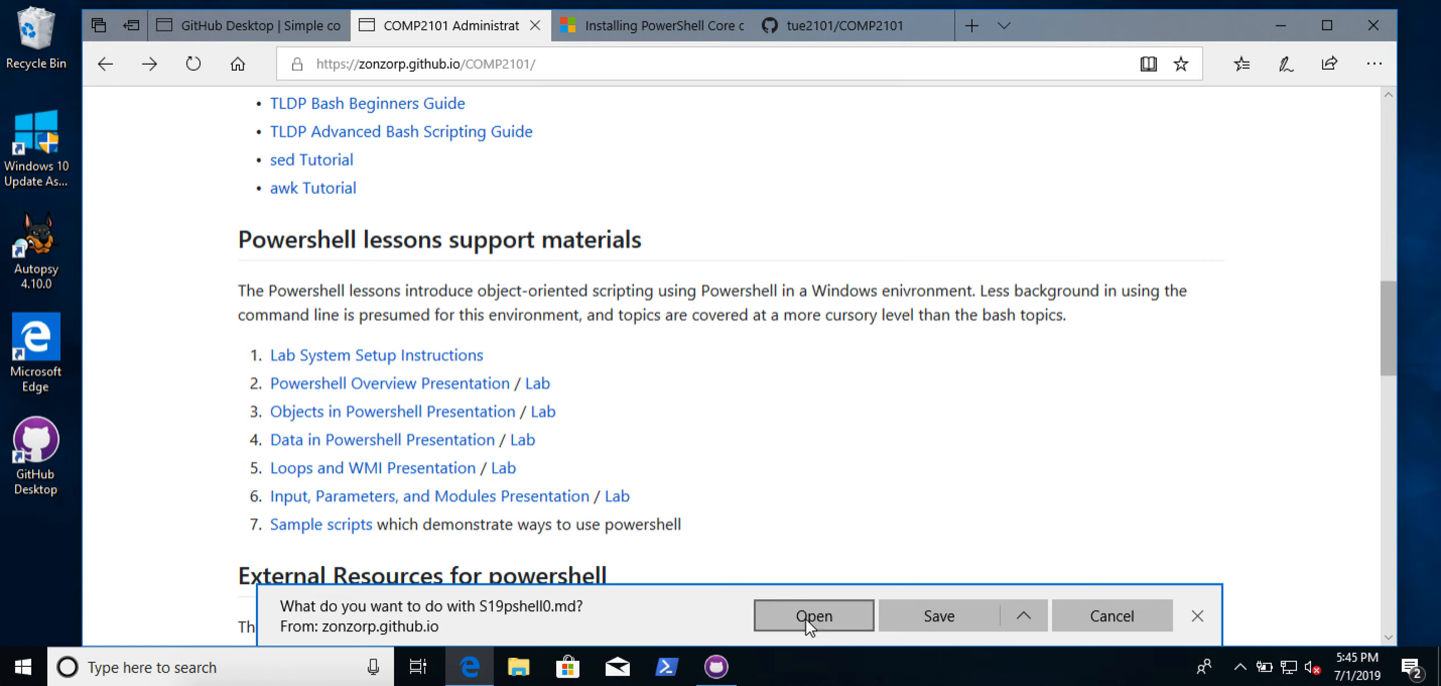
Open S19pshell0.md from the download bar, then load the Lab System Setup Instructions page.
left_click(813, 614)
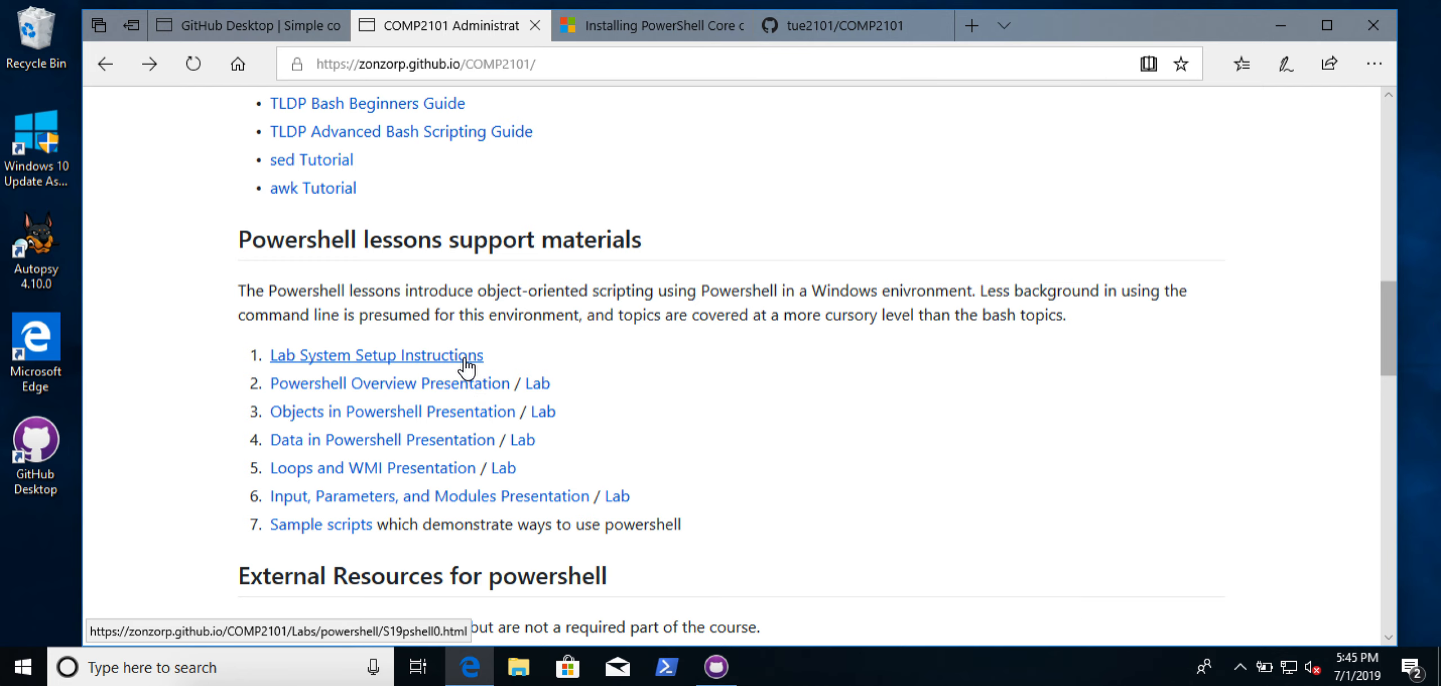
left_click(376, 355)
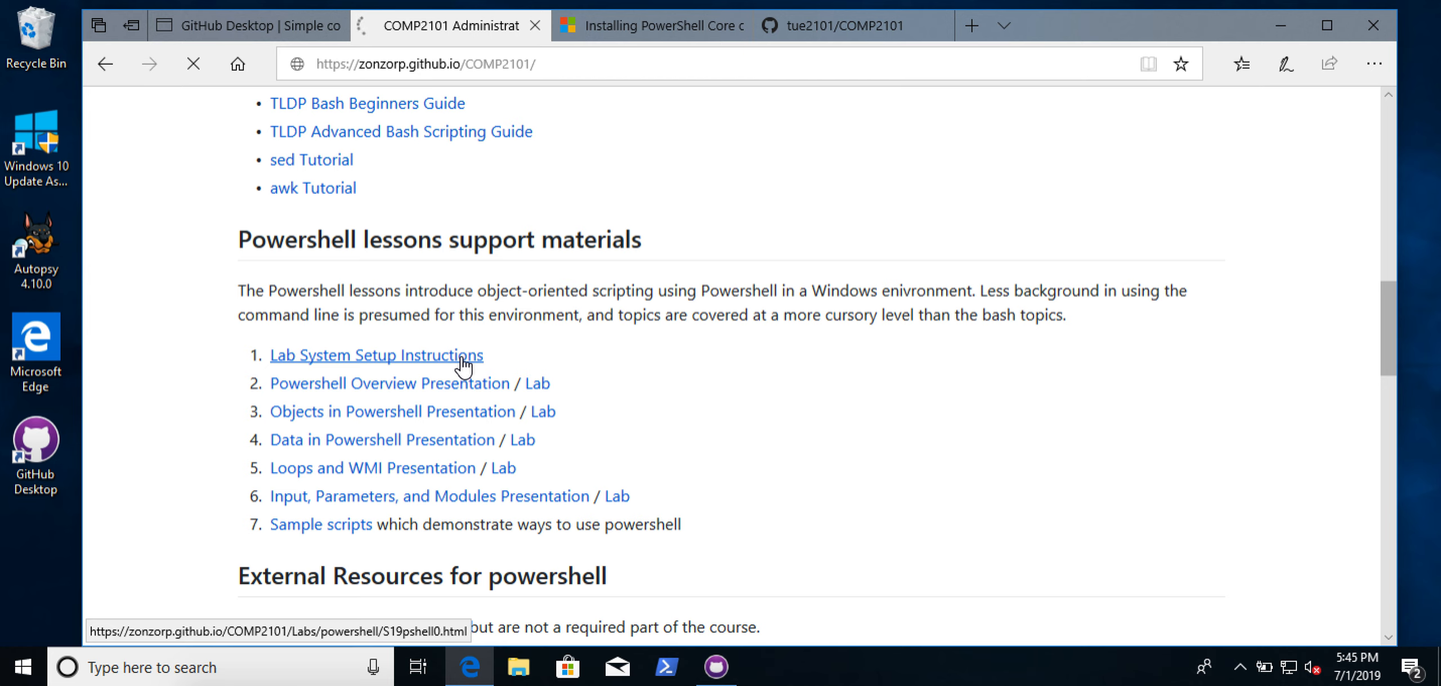
left_click(377, 354)
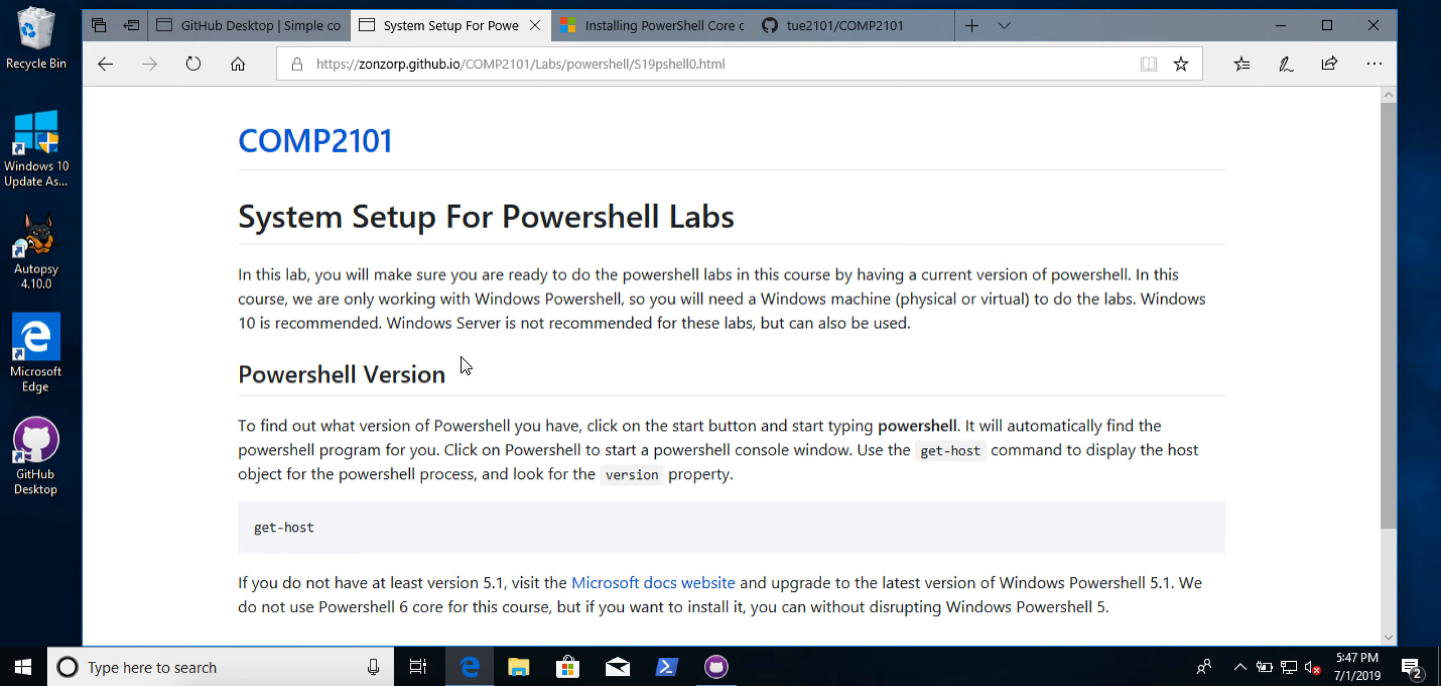
mouse_move(227, 603)
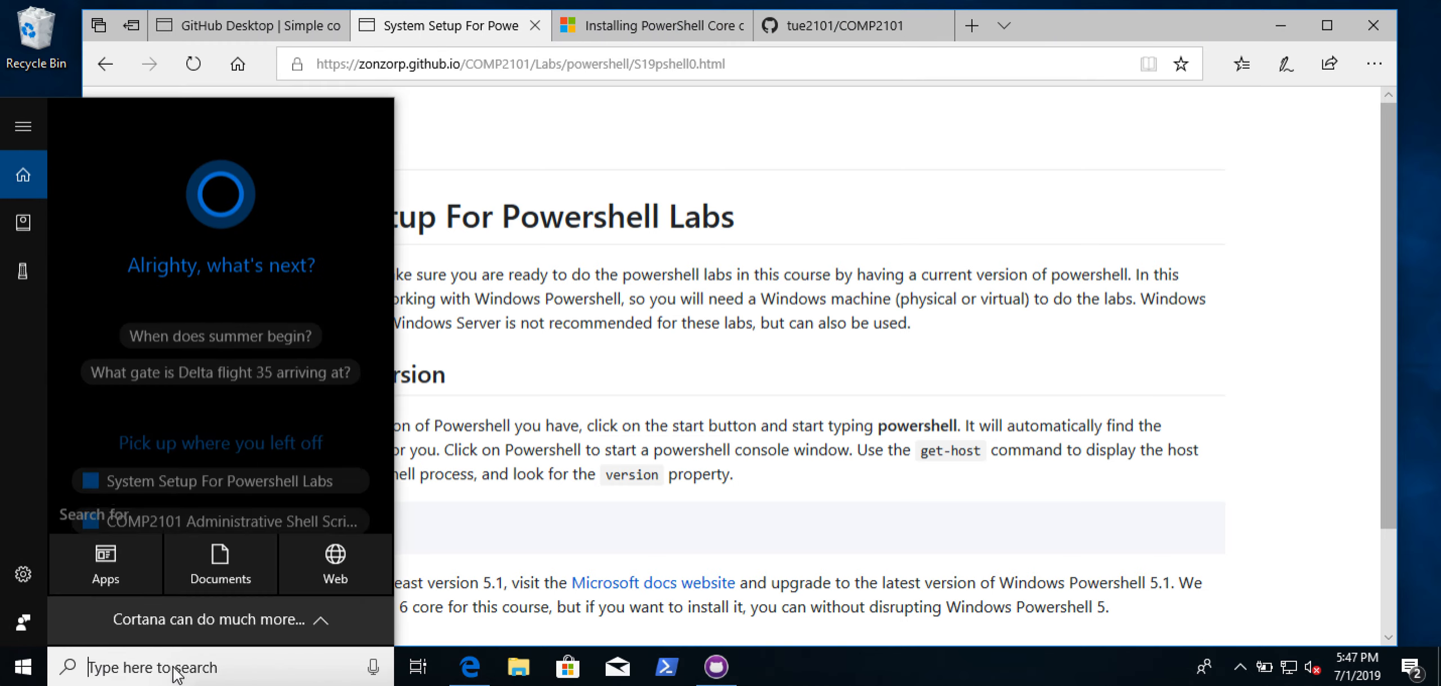
Search 'power' in Windows Start to find Windows PowerShell.
type("powershe")
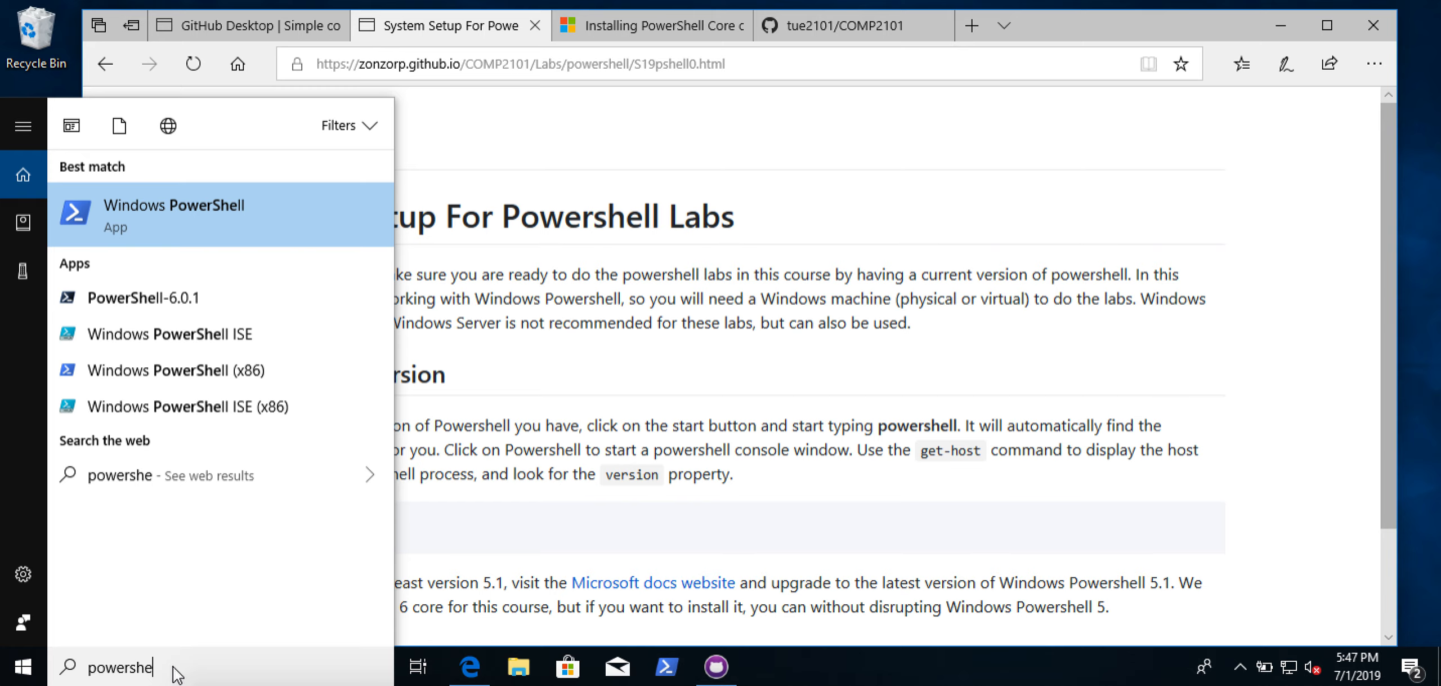
mouse_move(477, 170)
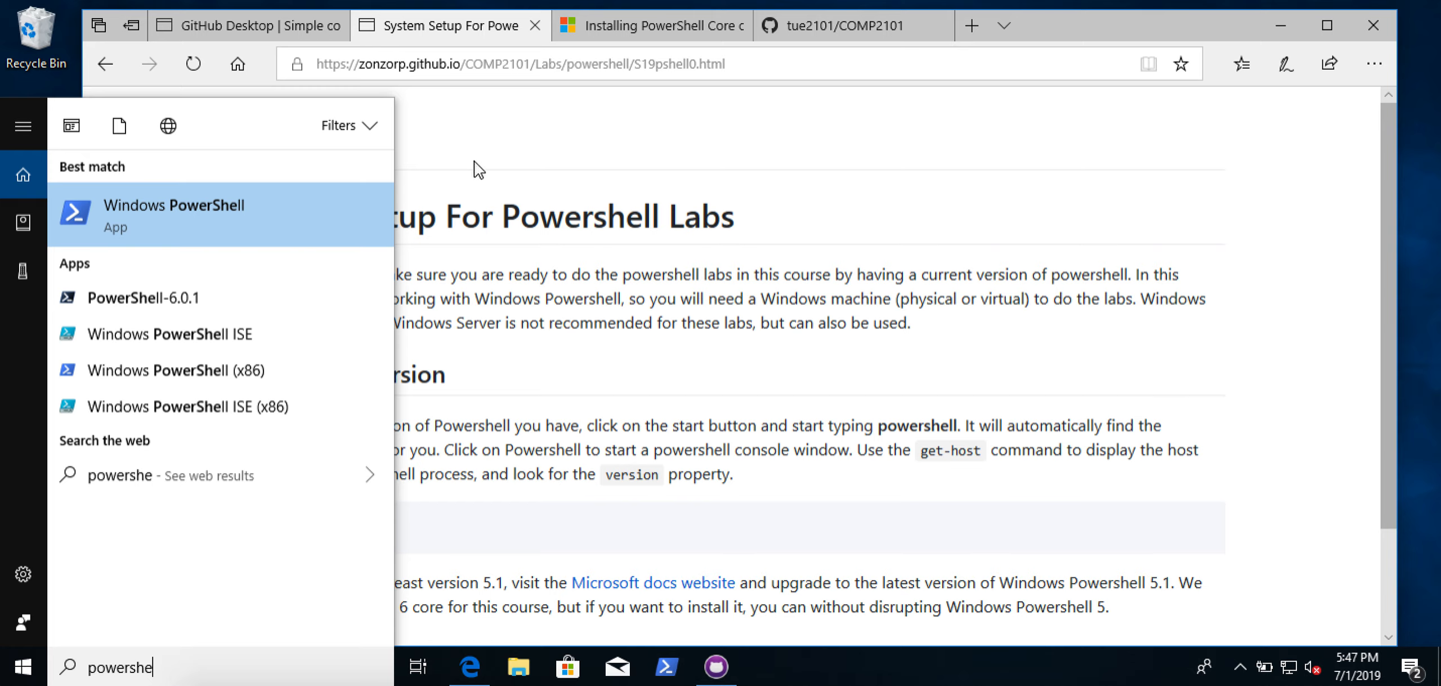
mouse_move(118, 217)
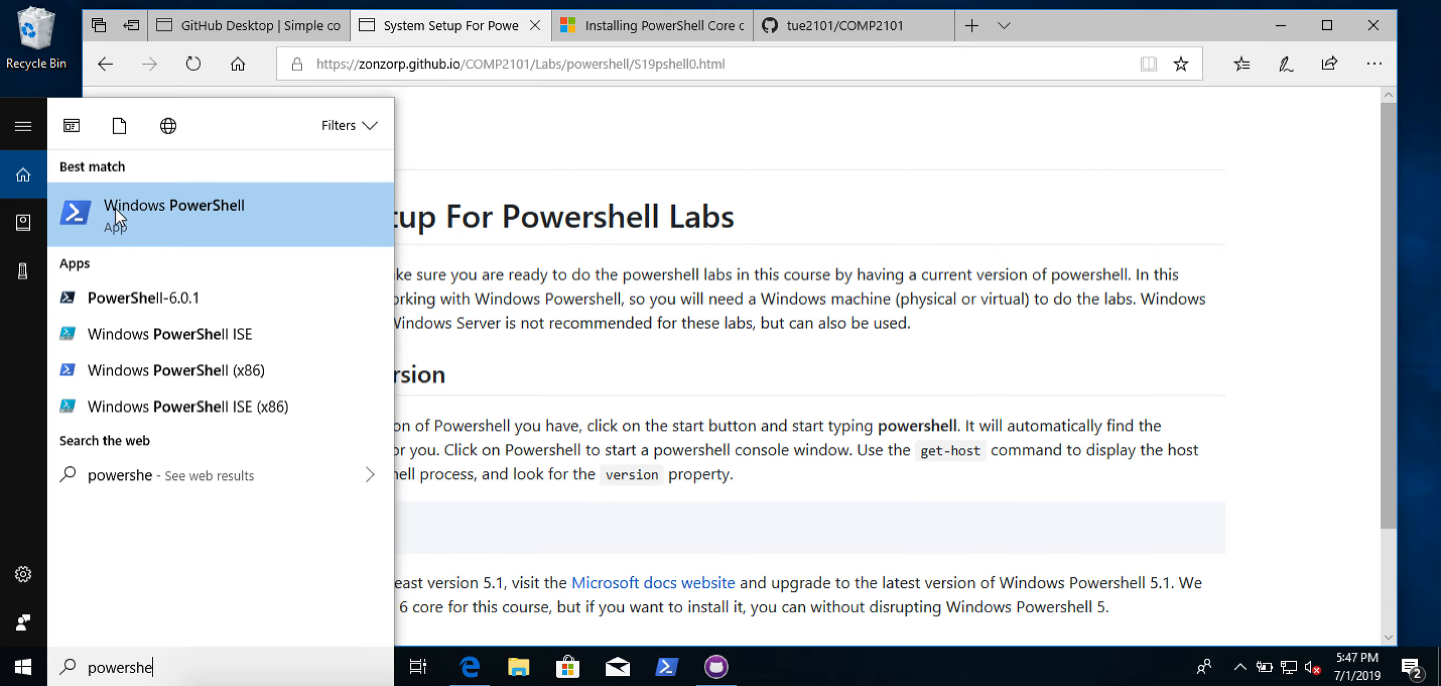
mouse_move(147, 227)
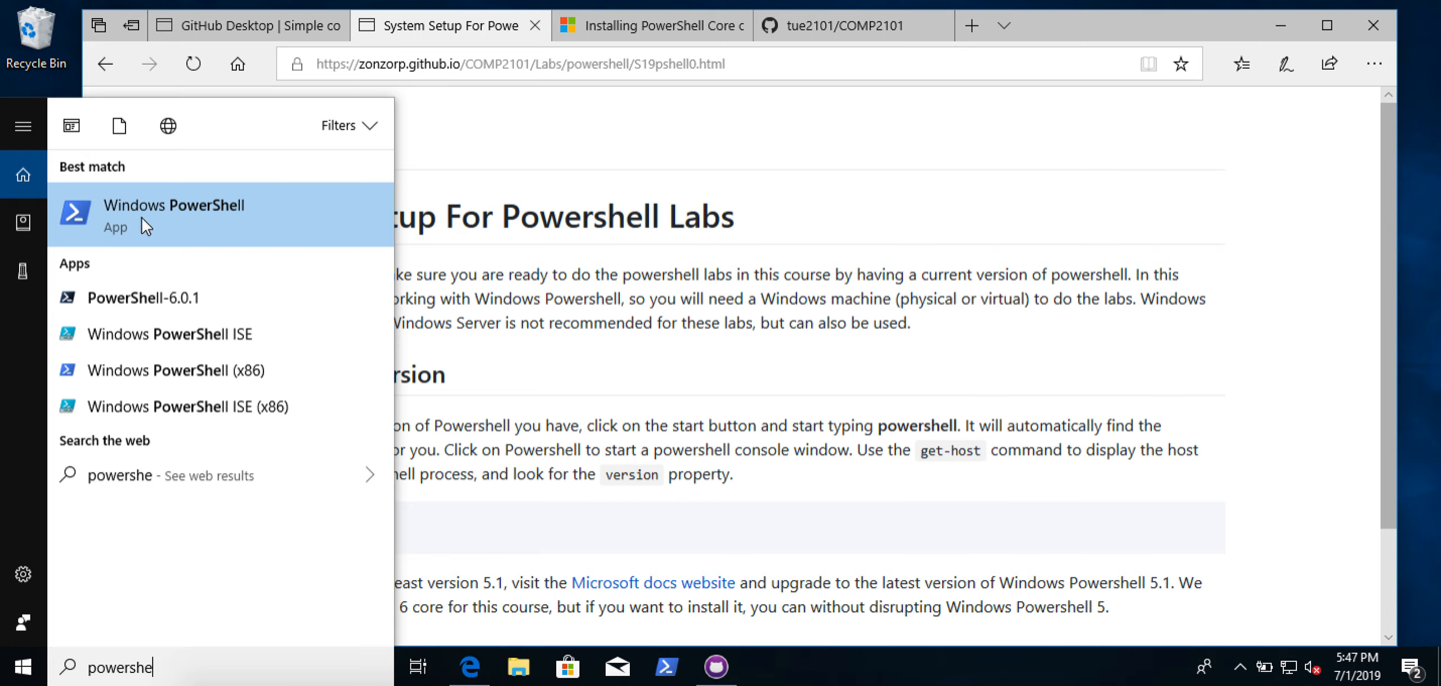
mouse_move(214, 229)
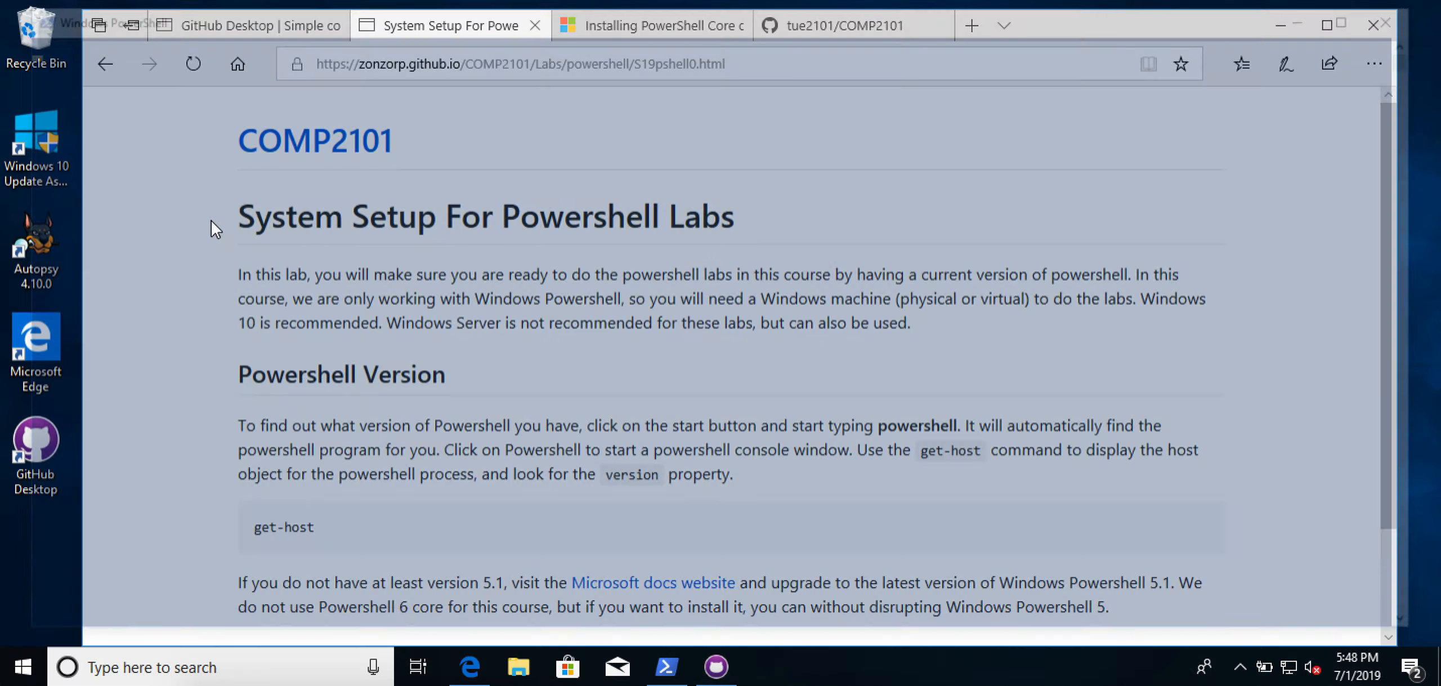
Launch the Windows PowerShell console and show its taskbar task list via right-click.
left_click(665, 667)
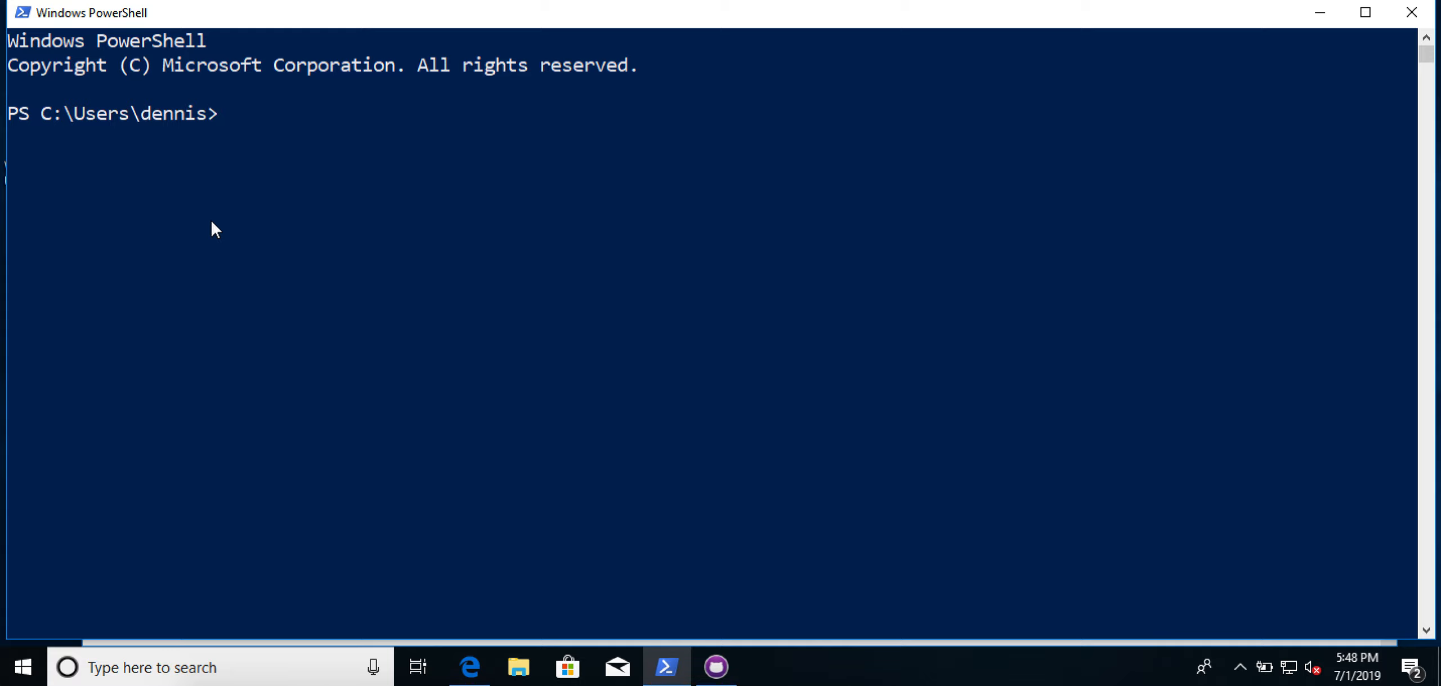
mouse_move(654, 667)
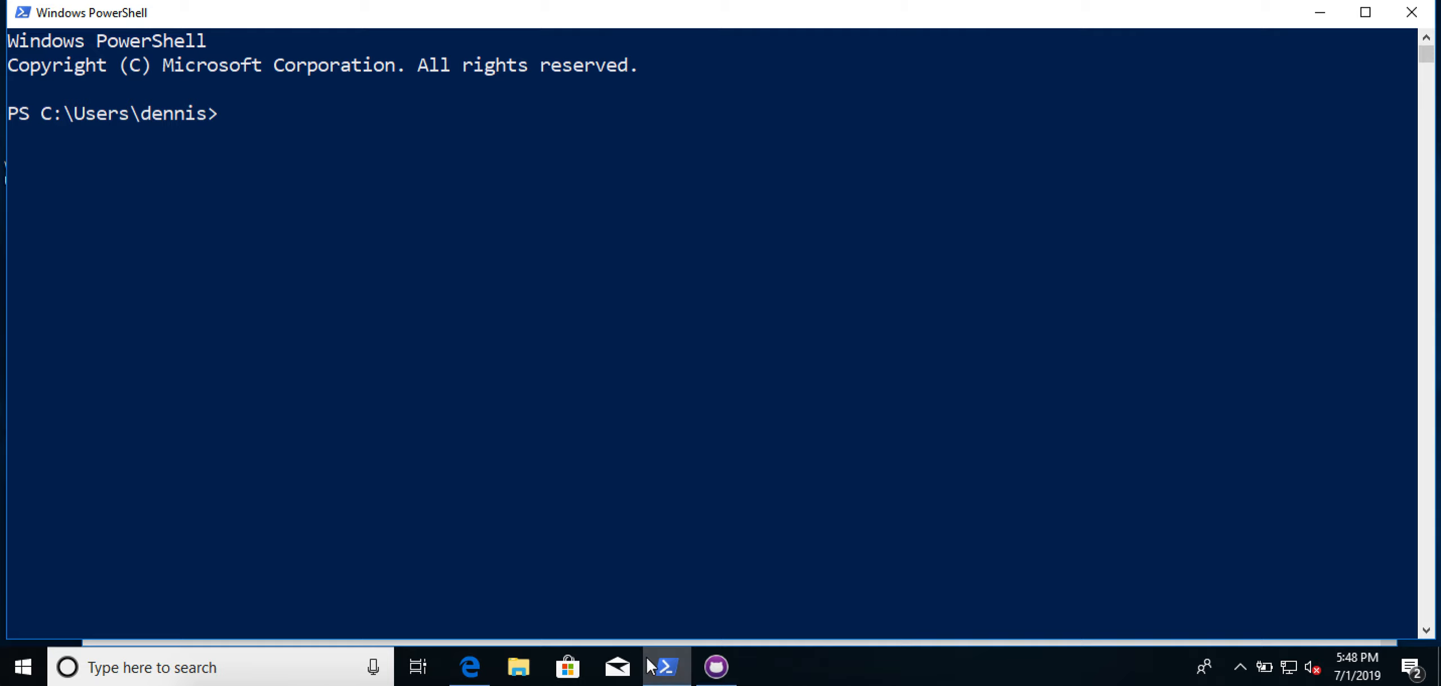
mouse_move(668, 667)
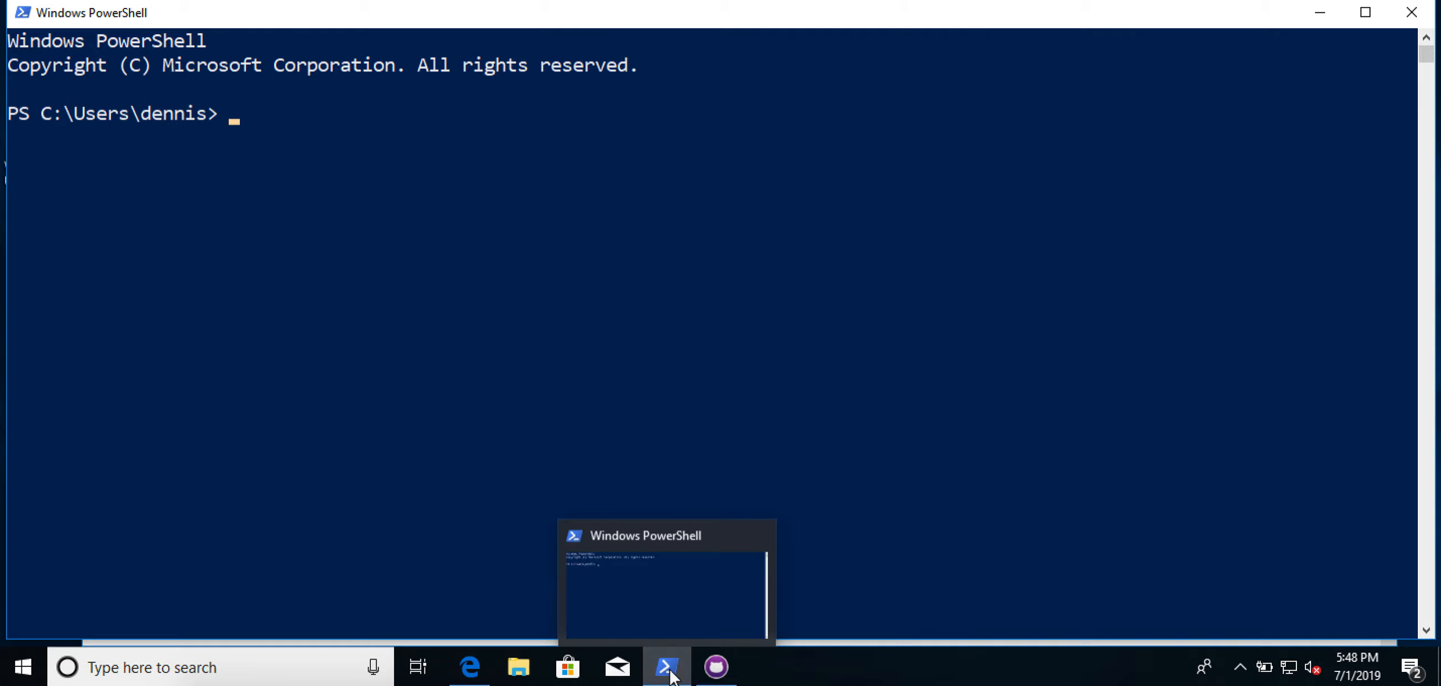
right_click(666, 667)
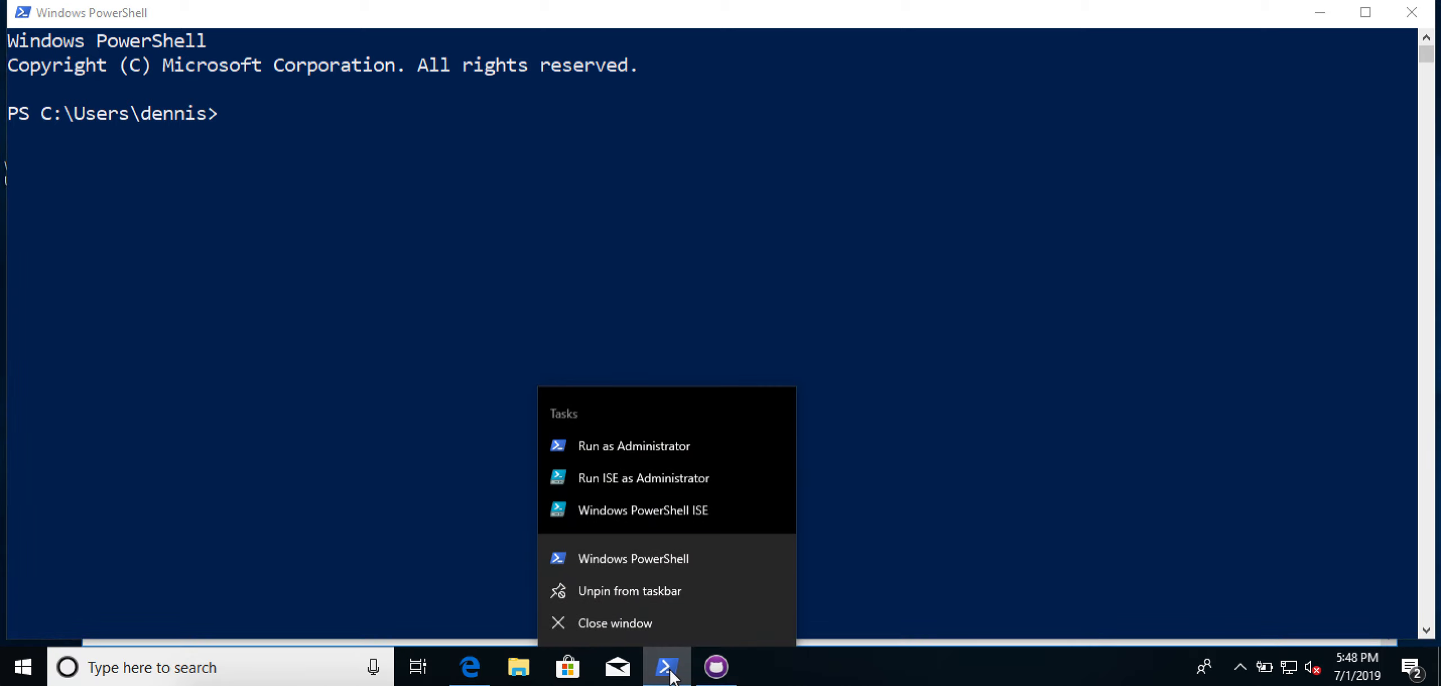